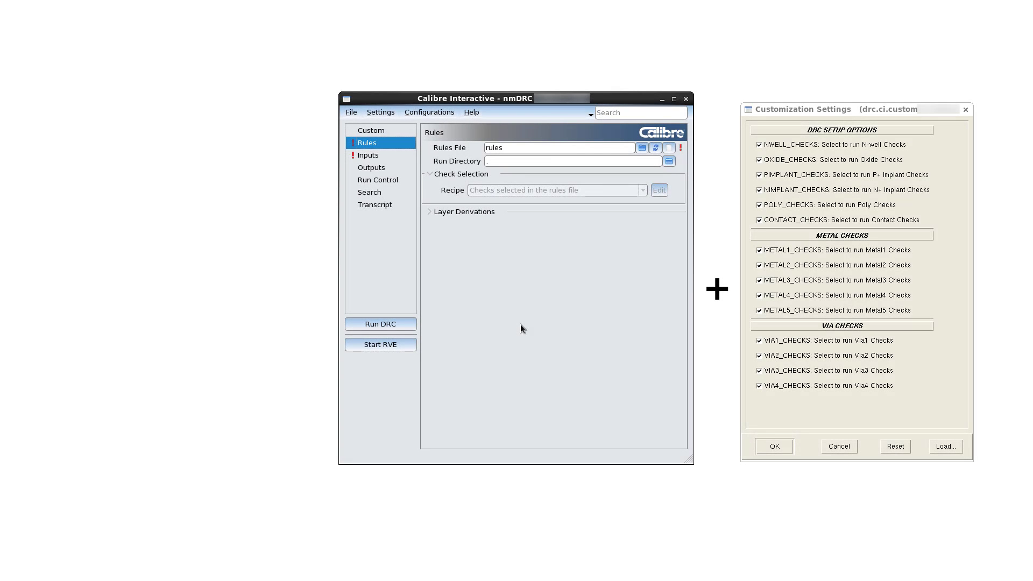
Browse the Custom, Inputs and Outputs pages, then return to the Custom check options
left_click(370, 129)
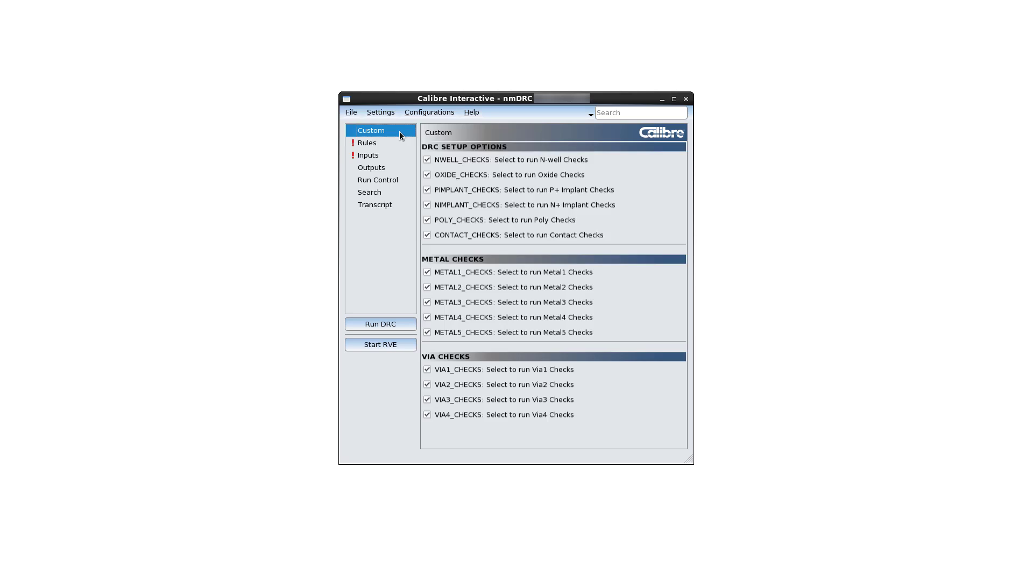
left_click(368, 155)
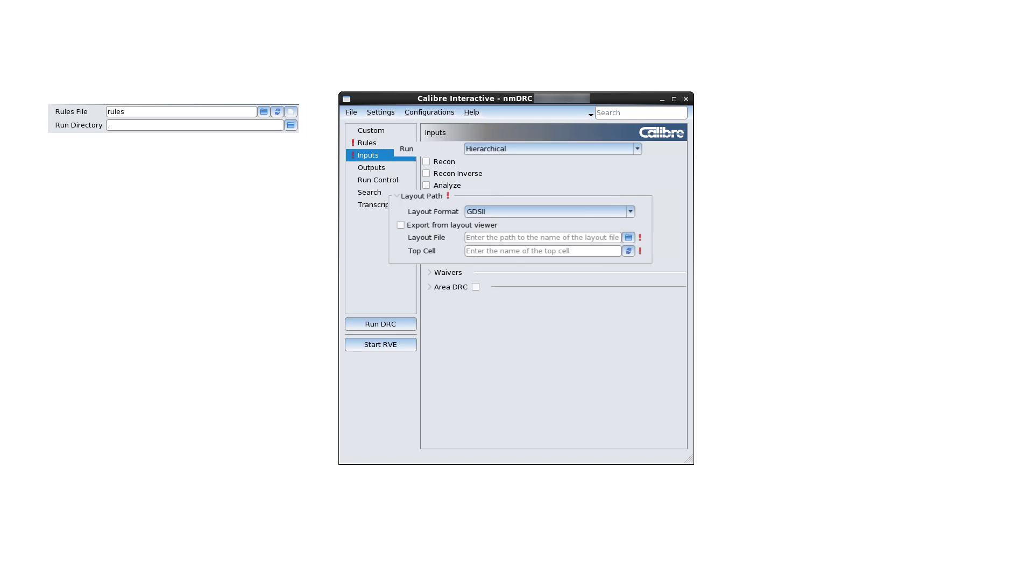
left_click(370, 167)
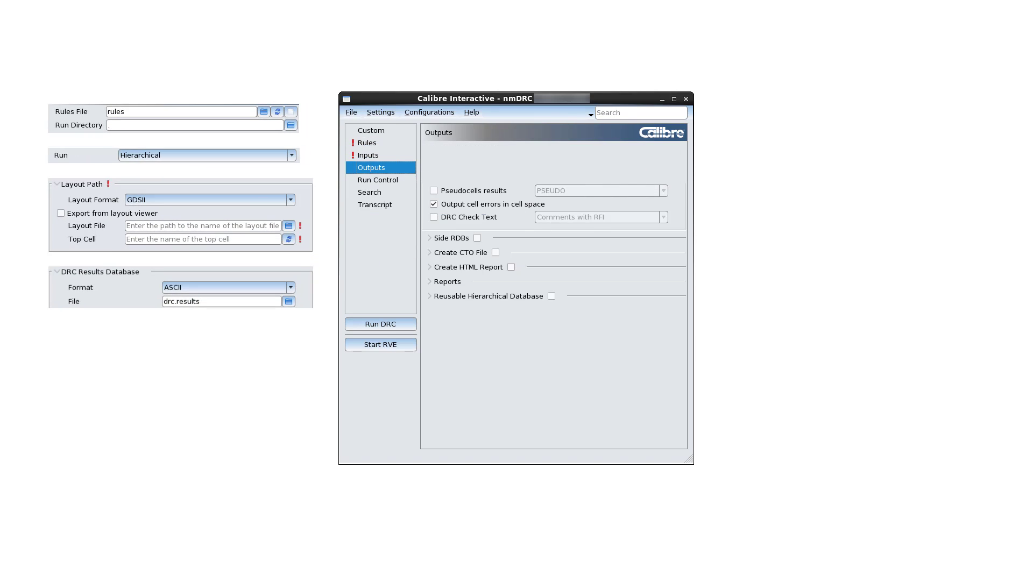
left_click(370, 130)
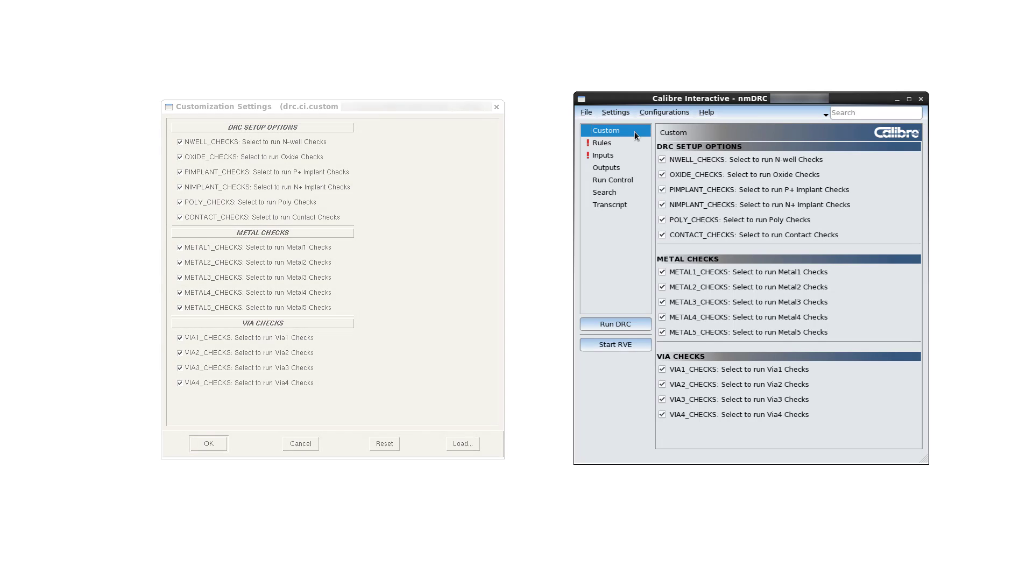
Close the Calibre Interactive and Customization Settings windows to reach the terminal
left_click(208, 443)
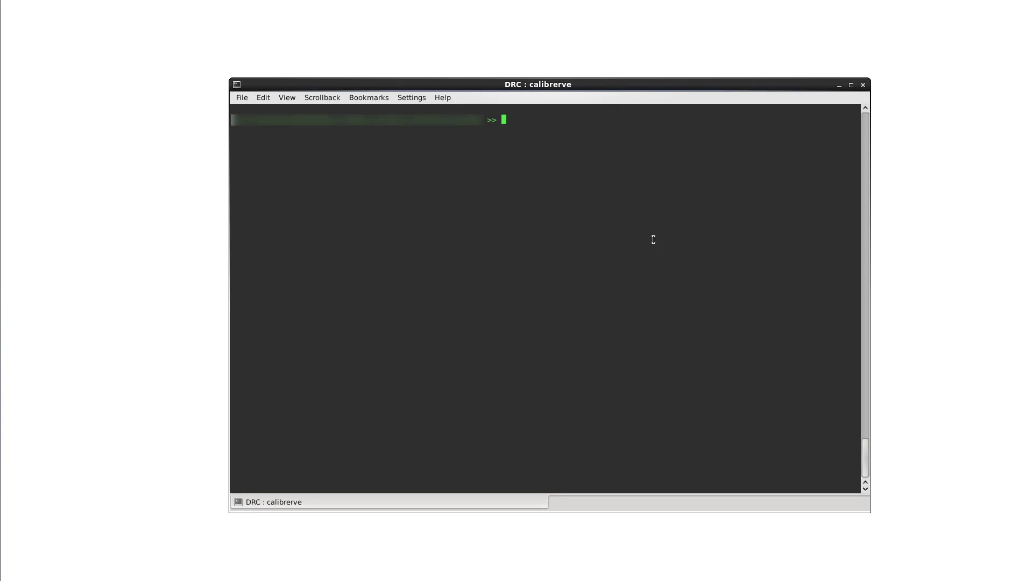
Run 'calibre -gui -drc -config_editor -custom drc.ci.custom' to start the configuration editor
type("calibre -gui -drc -config_editor -custom drc.ci.custom")
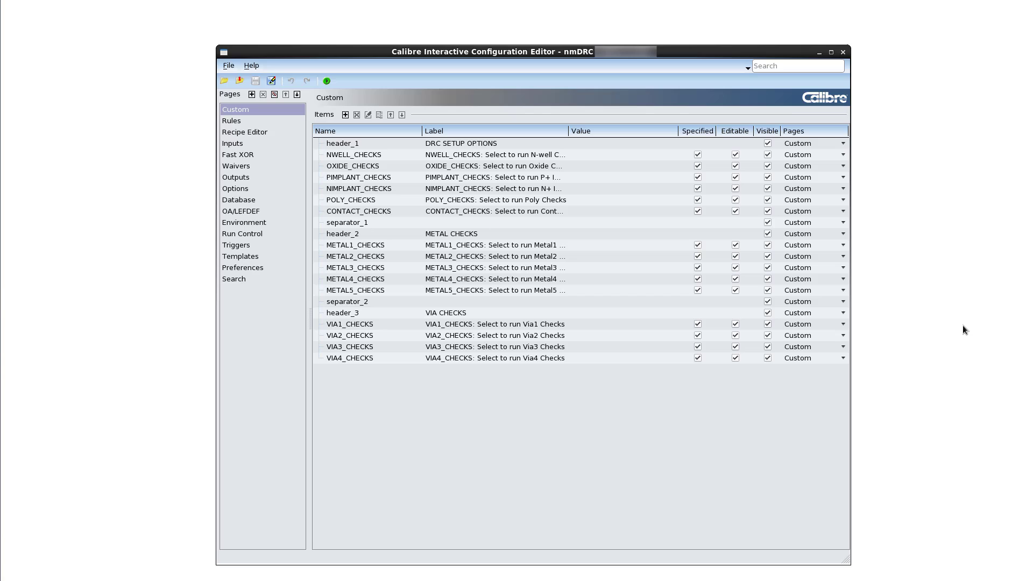
View the Custom page items, then show the Rules page with rulesFile and runDir
left_click(235, 110)
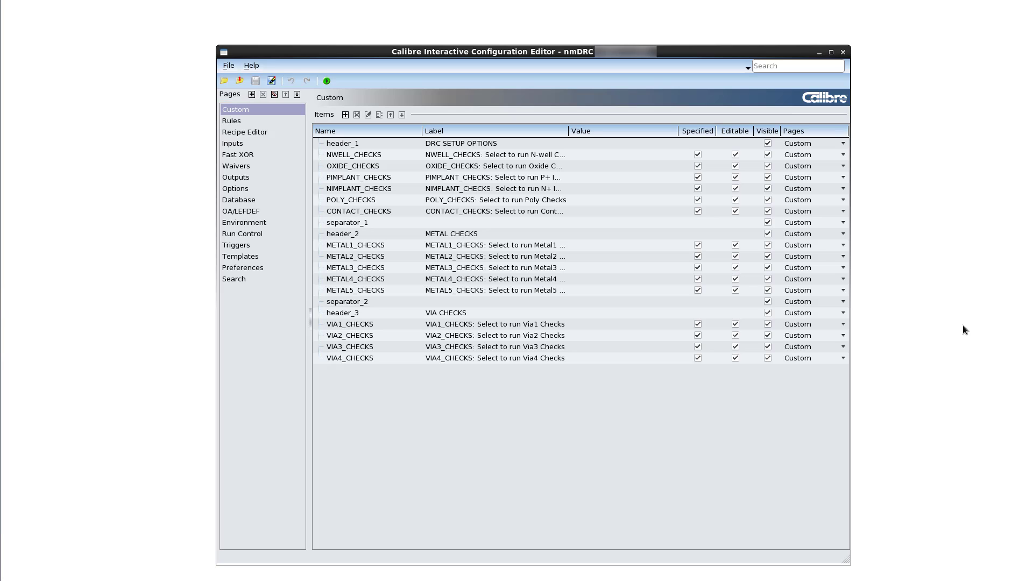
left_click(235, 109)
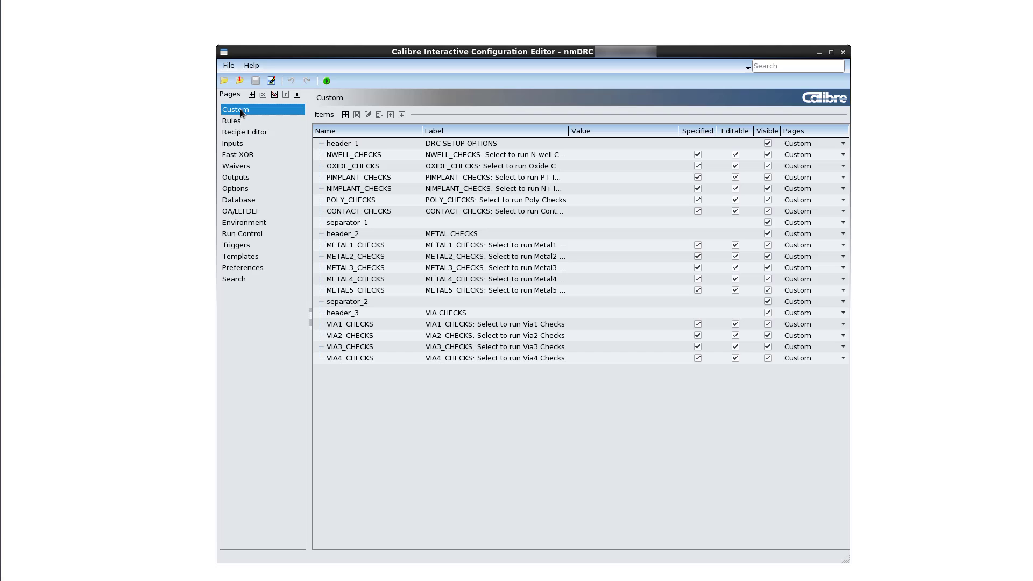
left_click(231, 121)
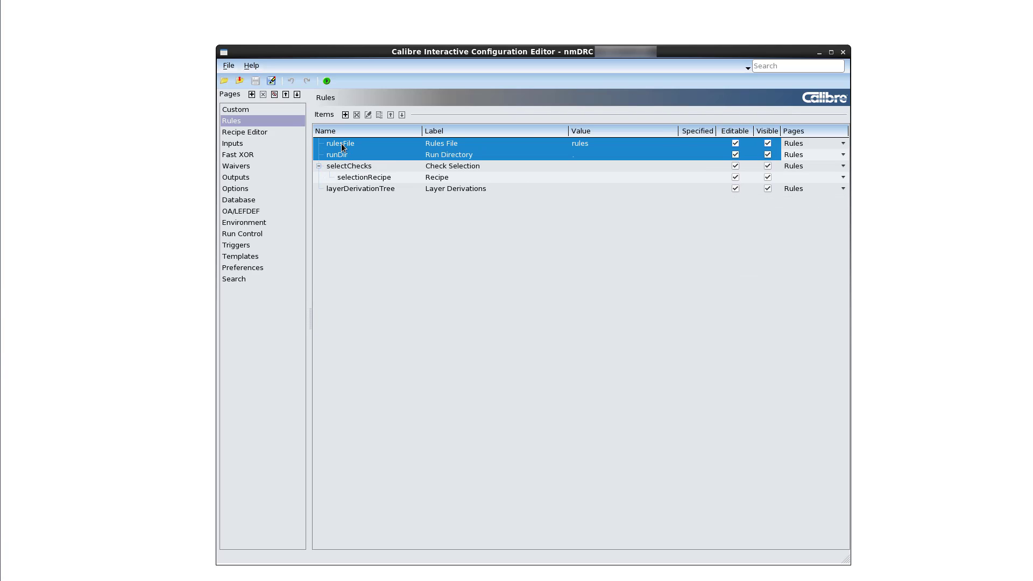
Move runType, layout, drcdb, drcRunControl and turboCommand items from Inputs, Outputs and Run Control to Custom
left_click(232, 143)
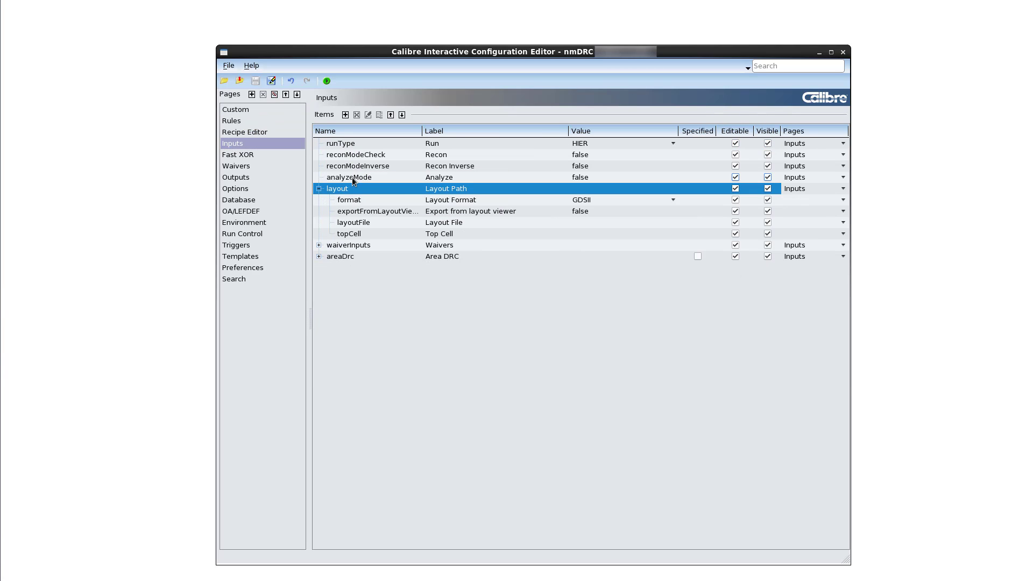
left_click(232, 120)
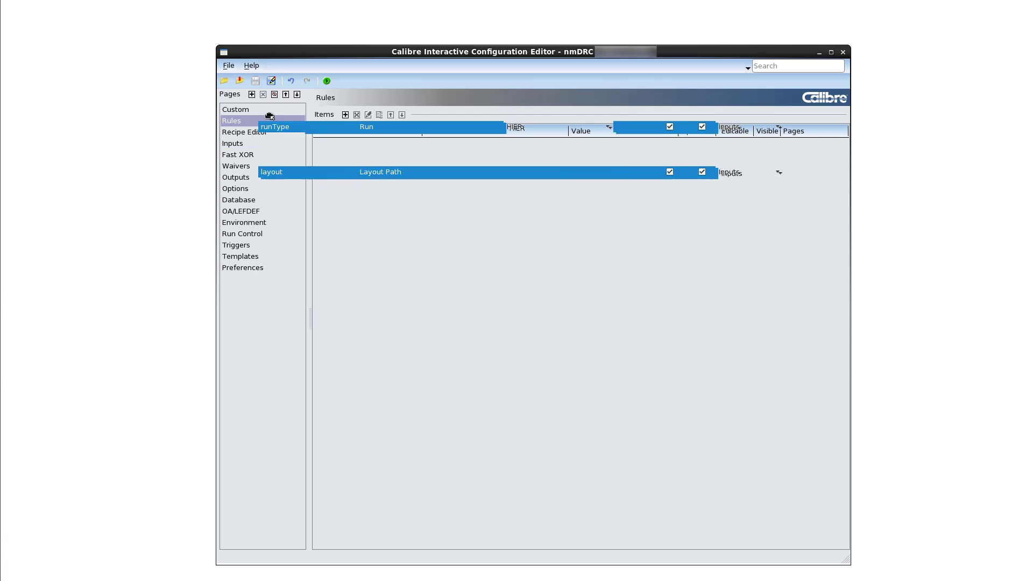
left_click(235, 176)
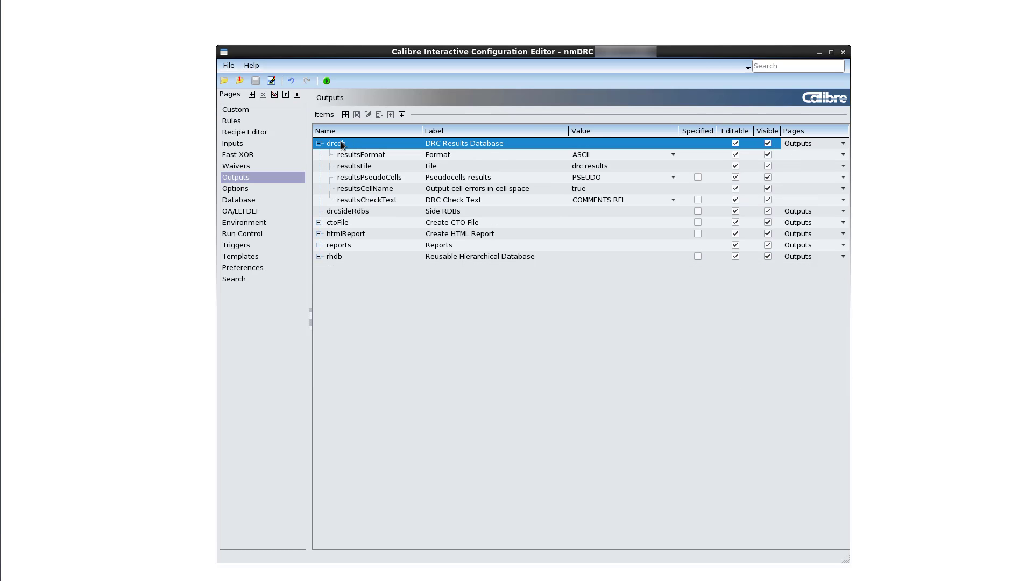
left_click(235, 109)
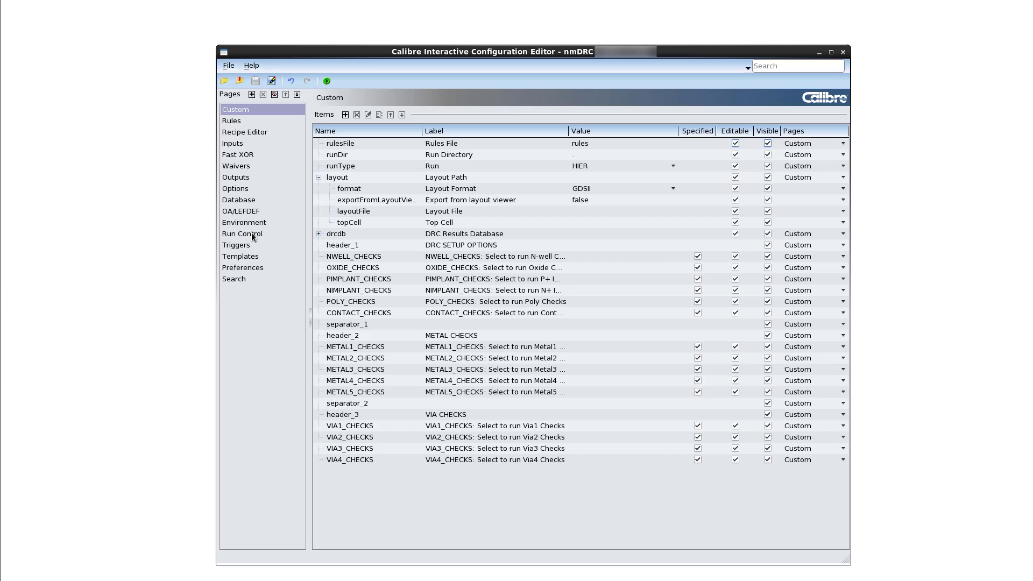
left_click(241, 233)
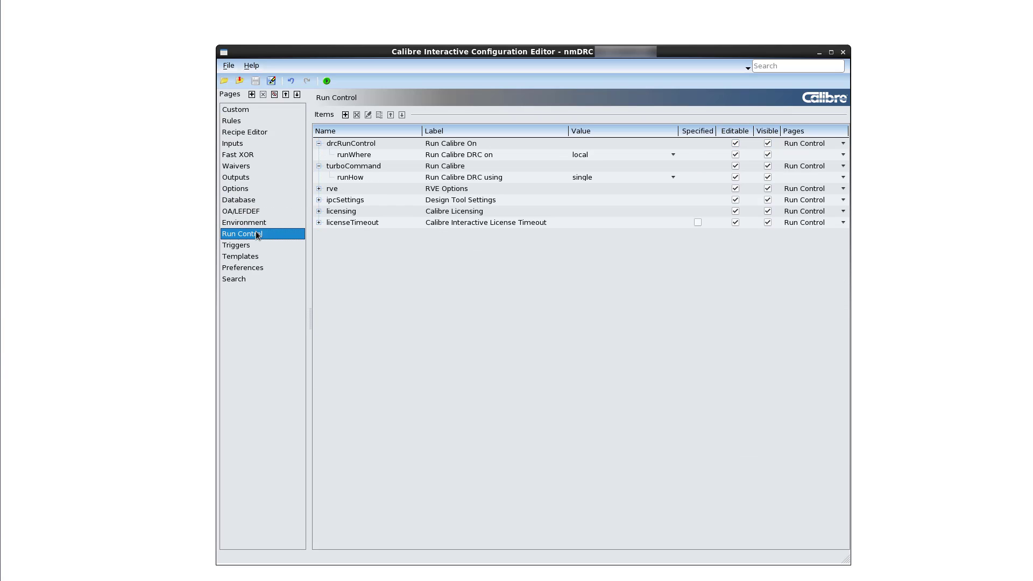
left_click(235, 109)
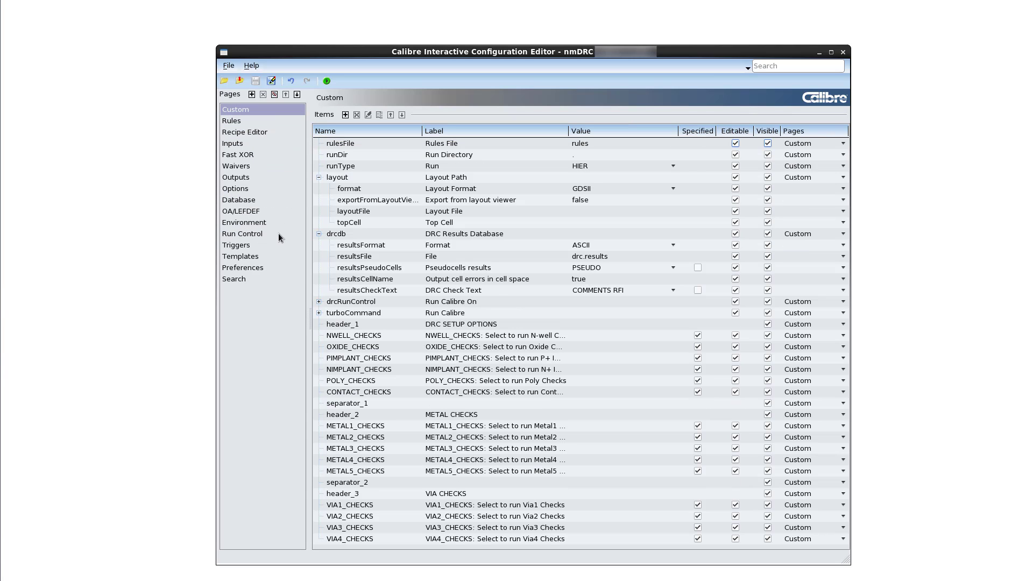
left_click(232, 120)
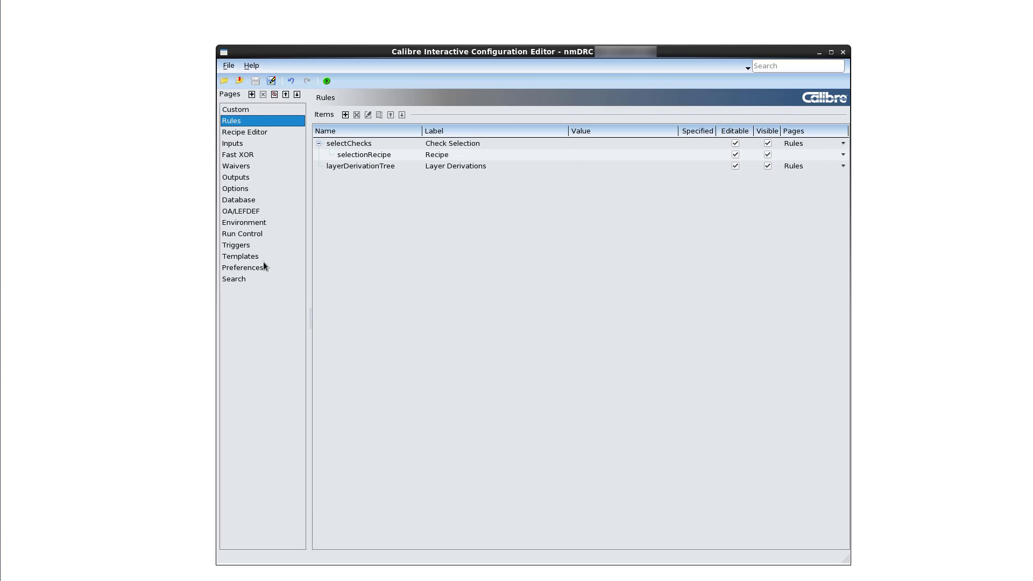
left_click(242, 266)
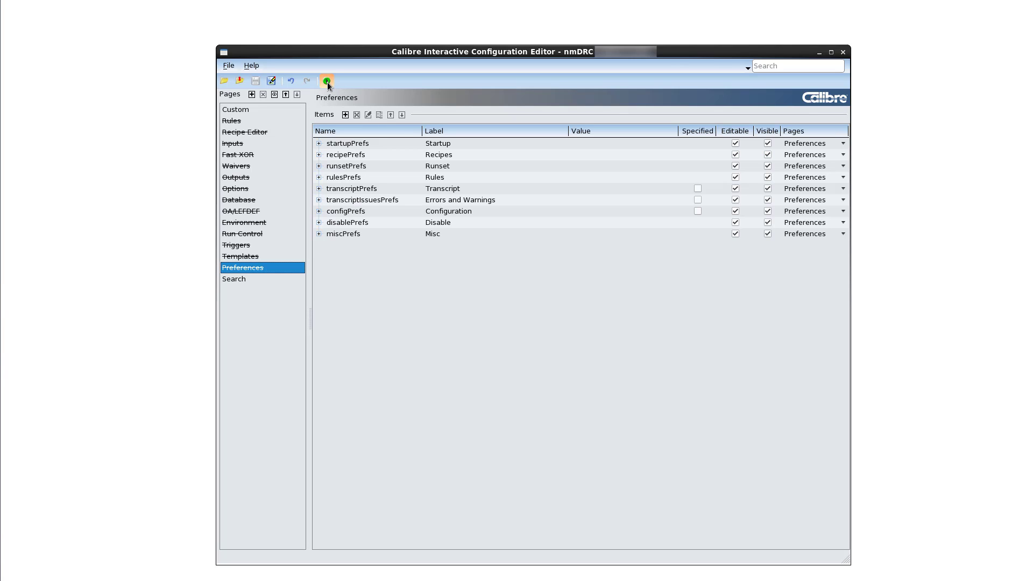
left_click(326, 80)
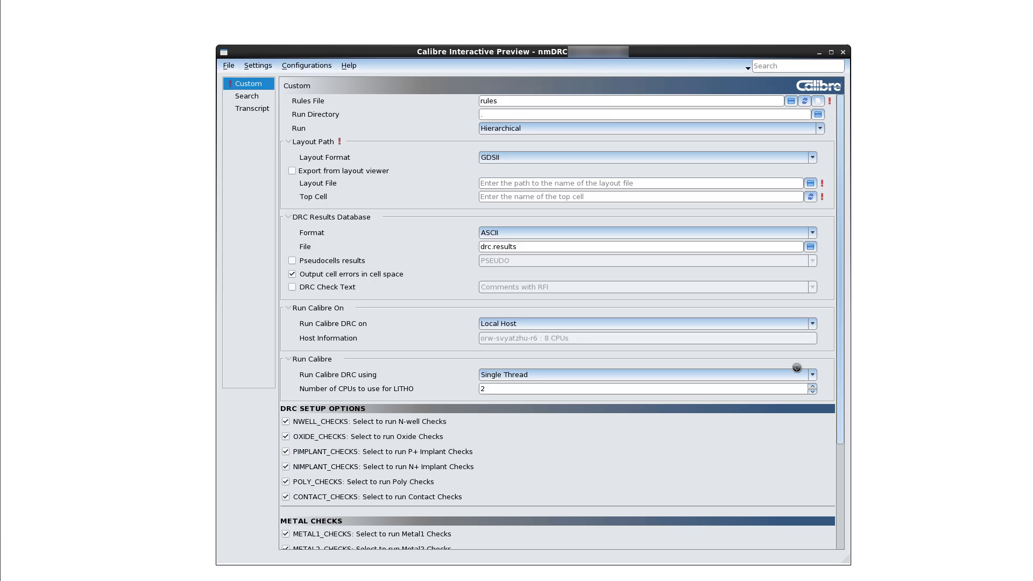
mouse_move(790, 445)
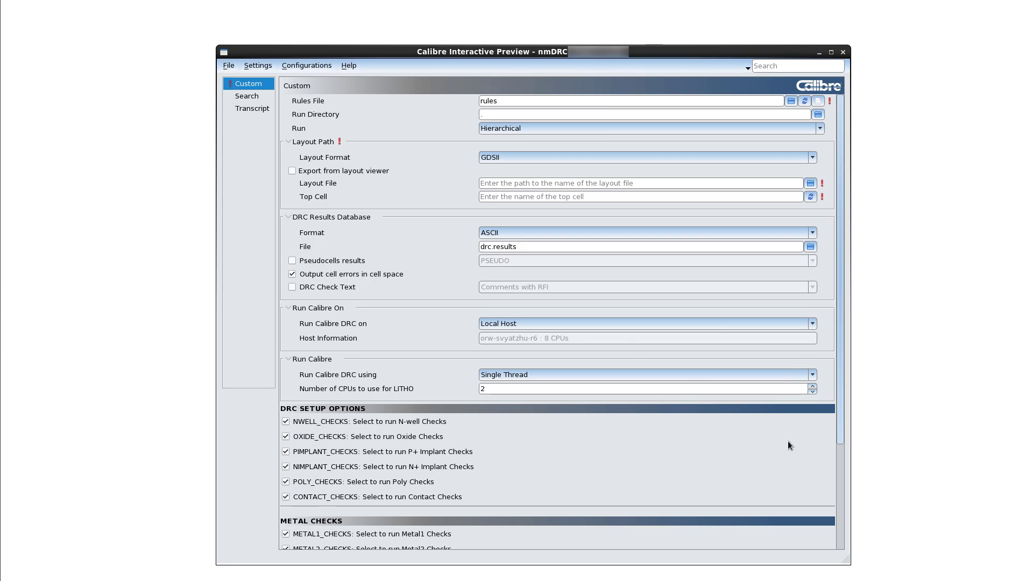
scroll("down", 3)
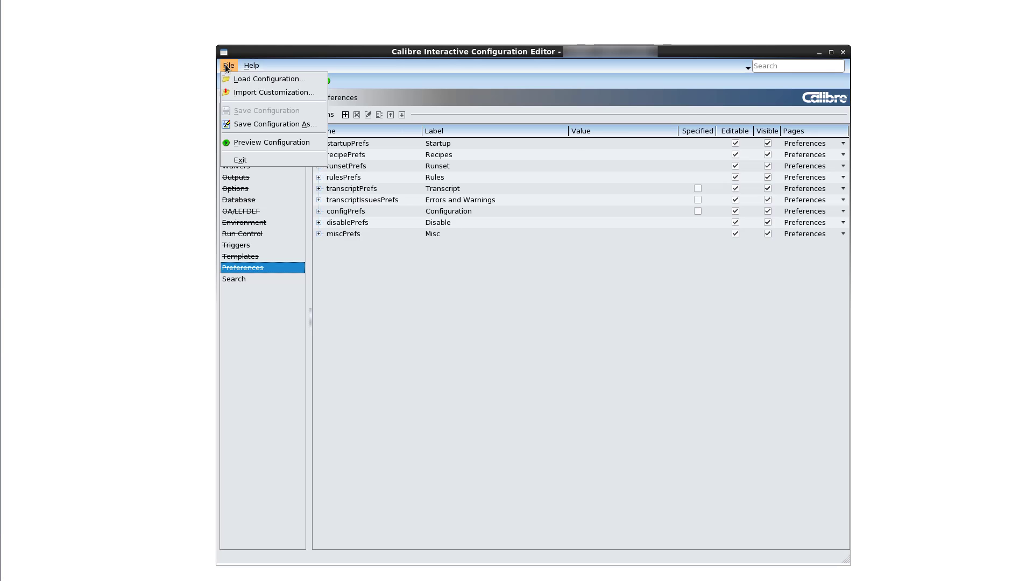
Save the configuration under the new name my_changes.config
left_click(275, 123)
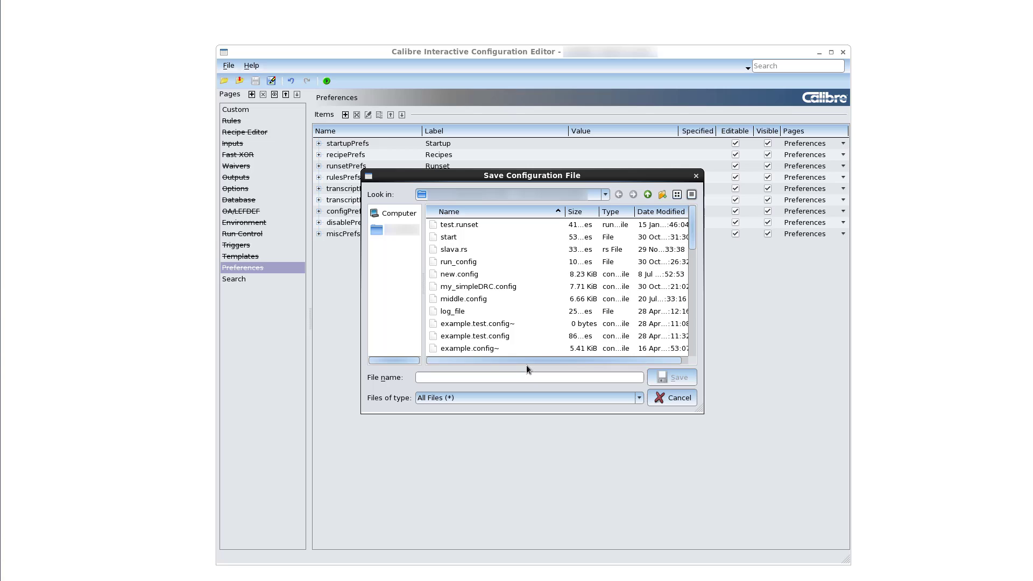
type("my_changes.confi")
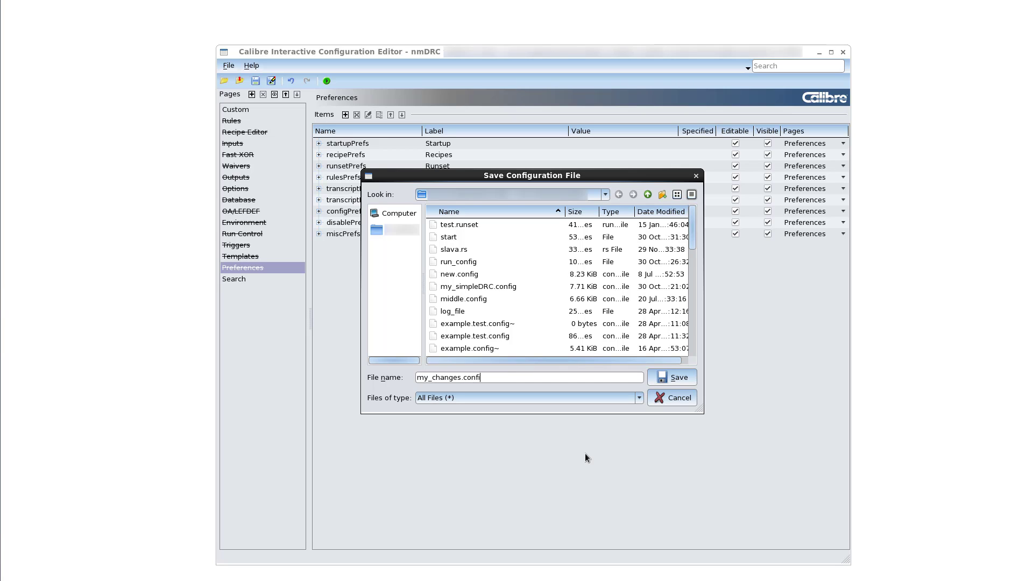
left_click(671, 376)
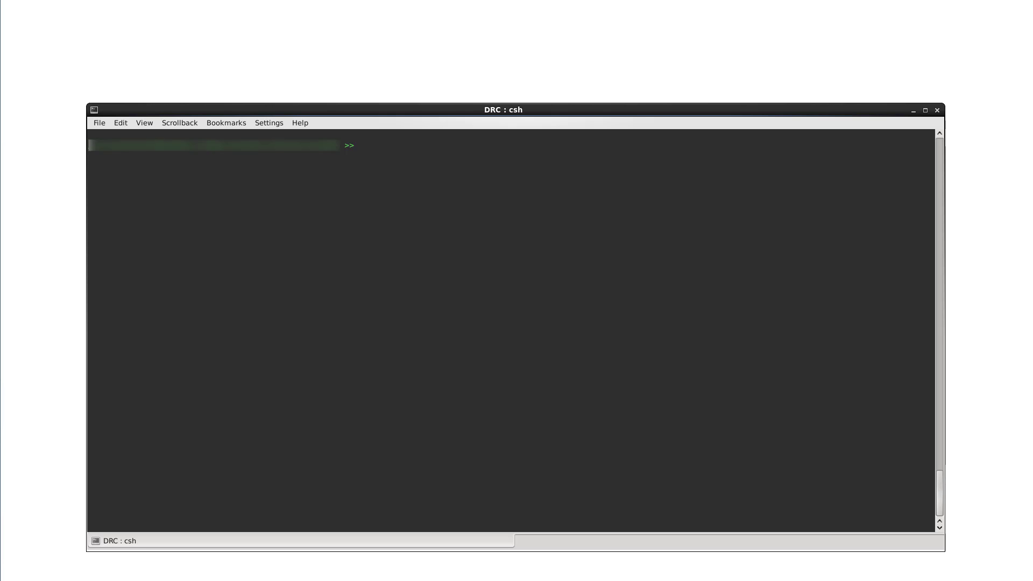
Run 'calibre -gui -drc -custom drc.ci.custom -config my_changes.config' from the terminal
type("calibre -gui -drc -custom drc.ci.custom -config my_changes.config")
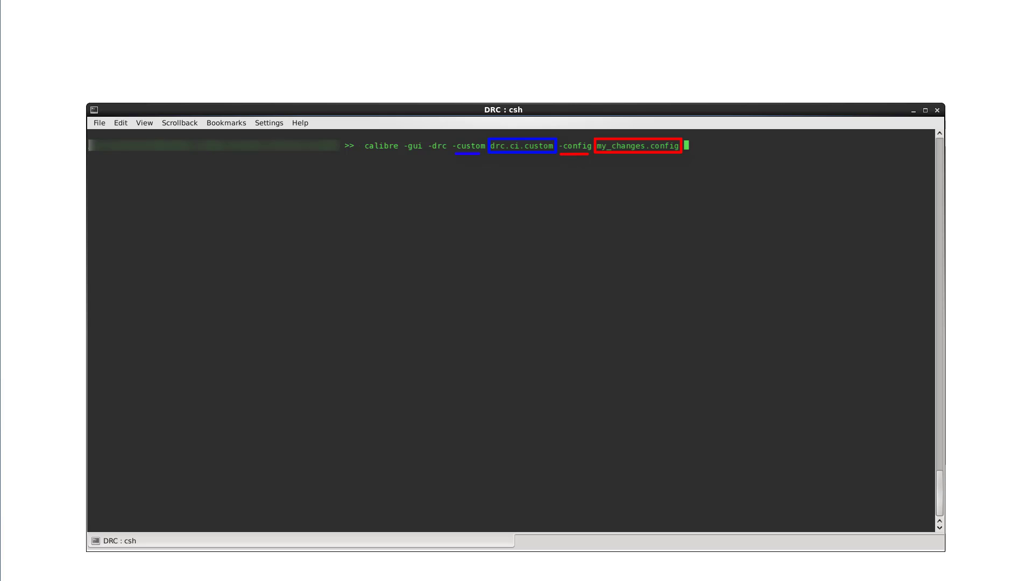
key("ctrl+c")
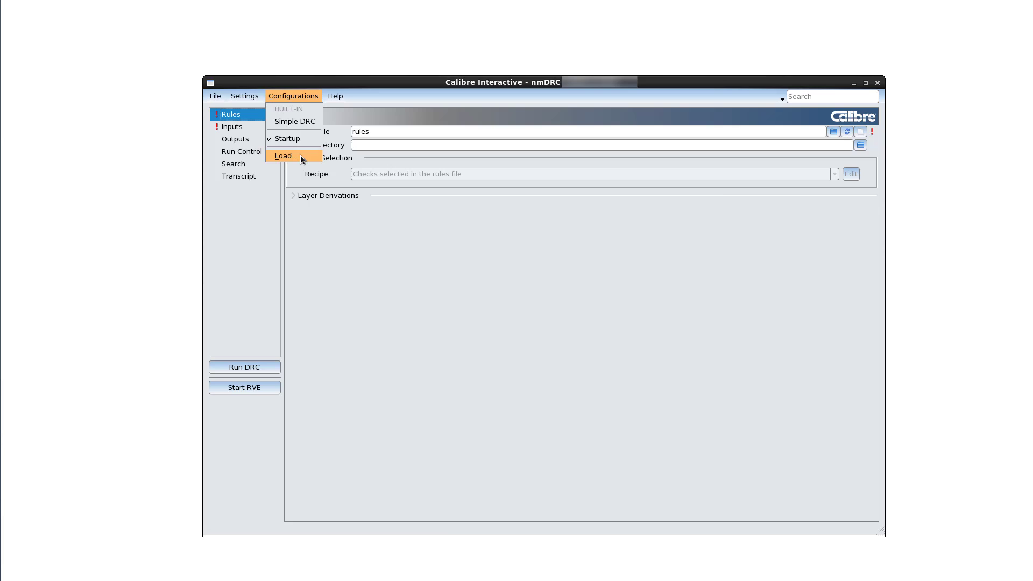
Load my_changes.config together with drc.ci.custom through the Configurations Load dialog
left_click(285, 156)
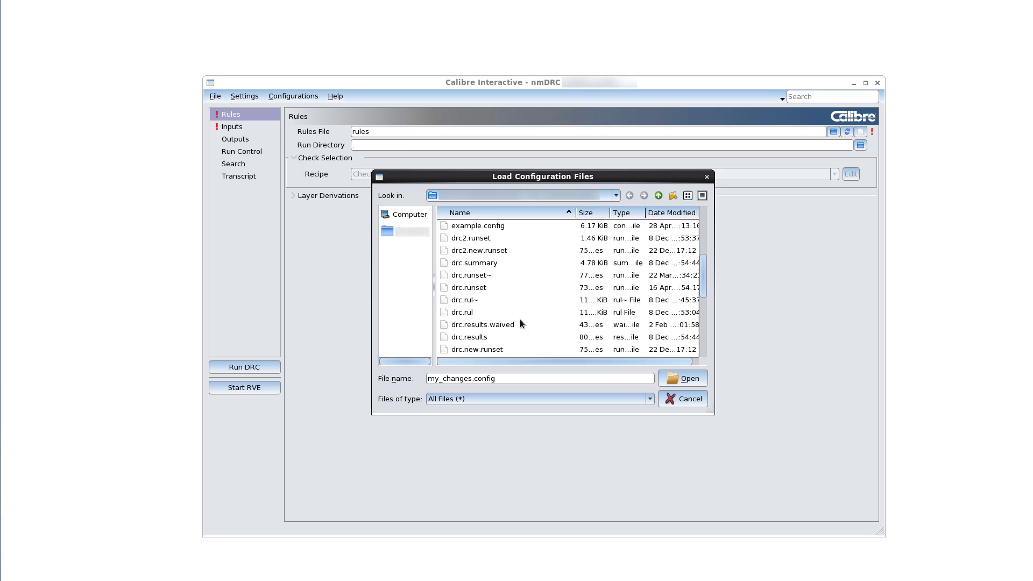
left_click(473, 250)
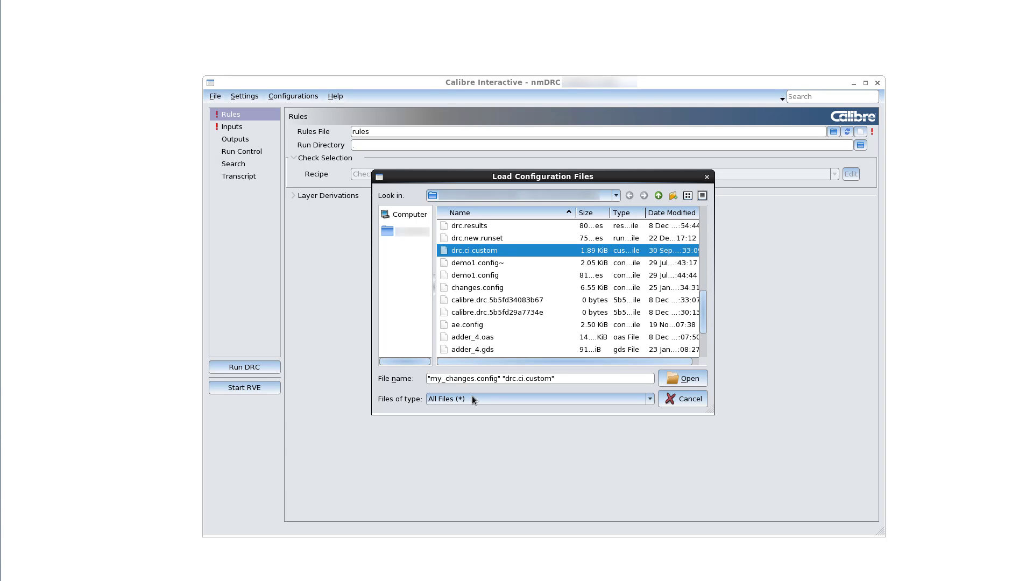
left_click(683, 379)
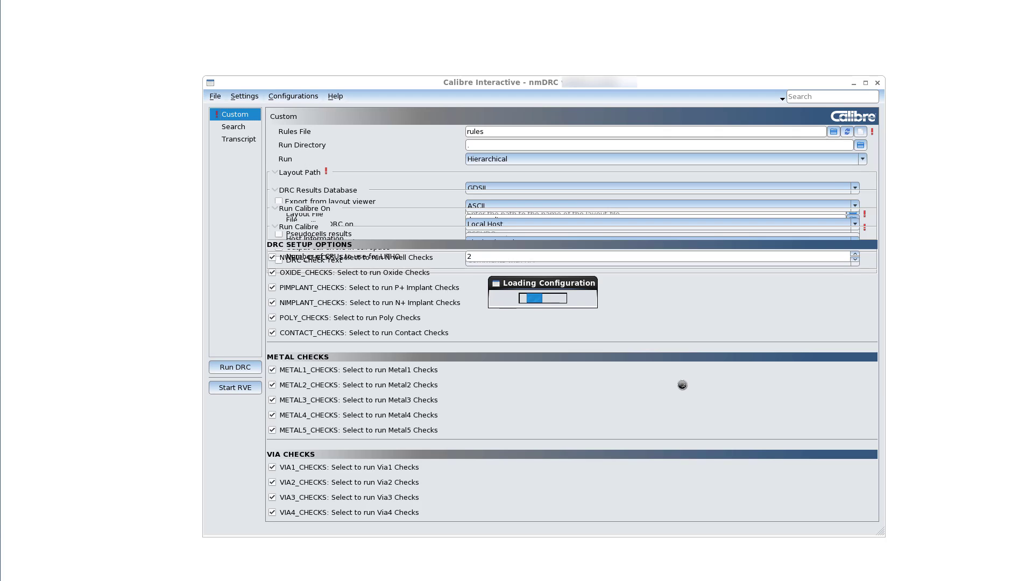